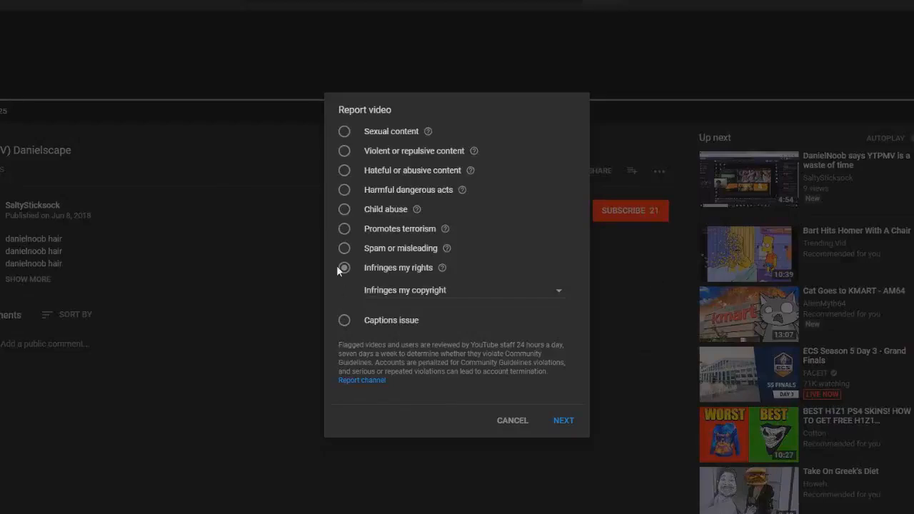
- Choose the 'Infringes my rights' copyright reason in the Report video dialog
left_click(343, 268)
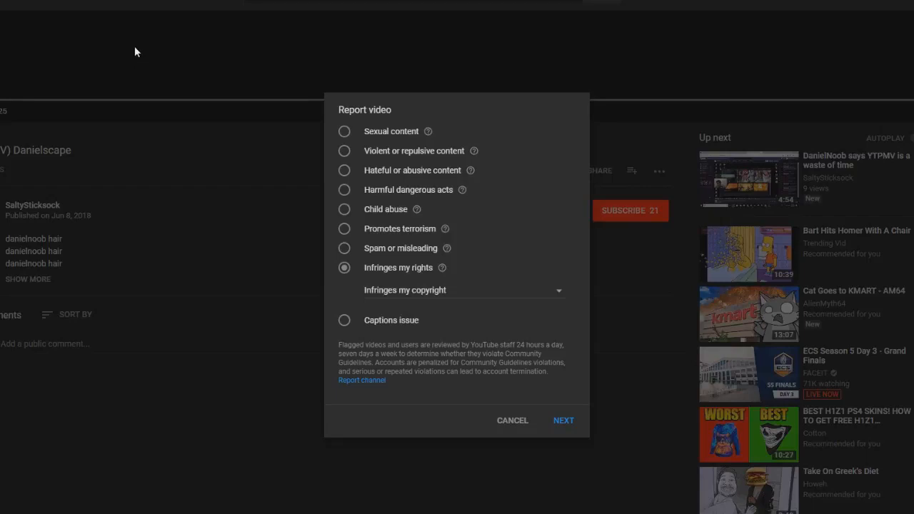
mouse_move(122, 60)
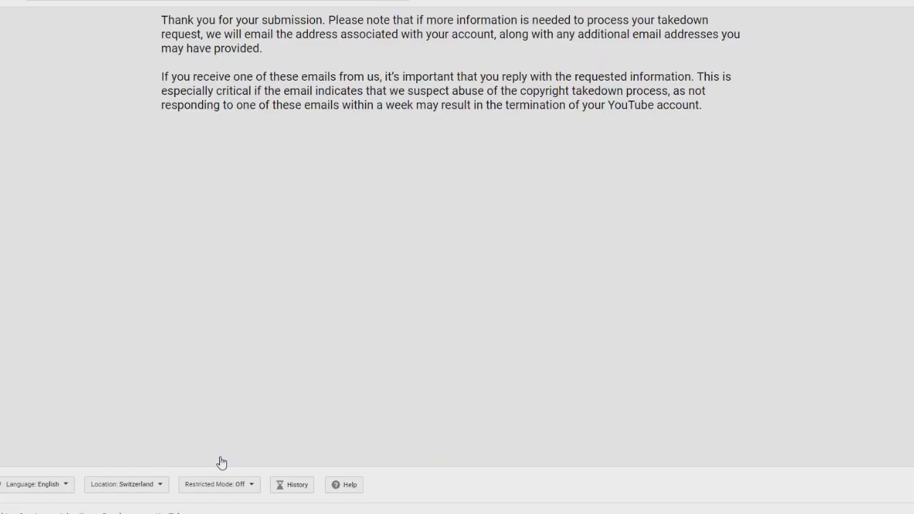
mouse_move(485, 115)
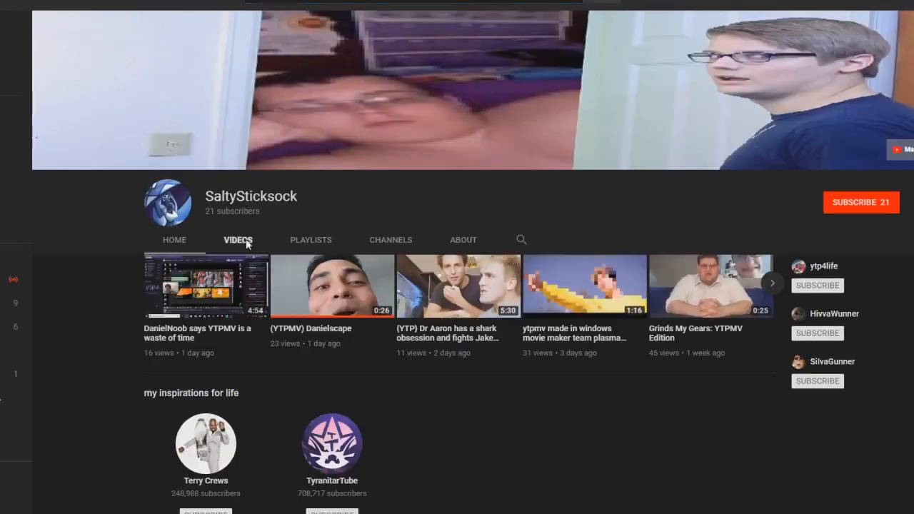
- Scroll to the 'Thank you for your submission' takedown confirmation
scroll("down", 3)
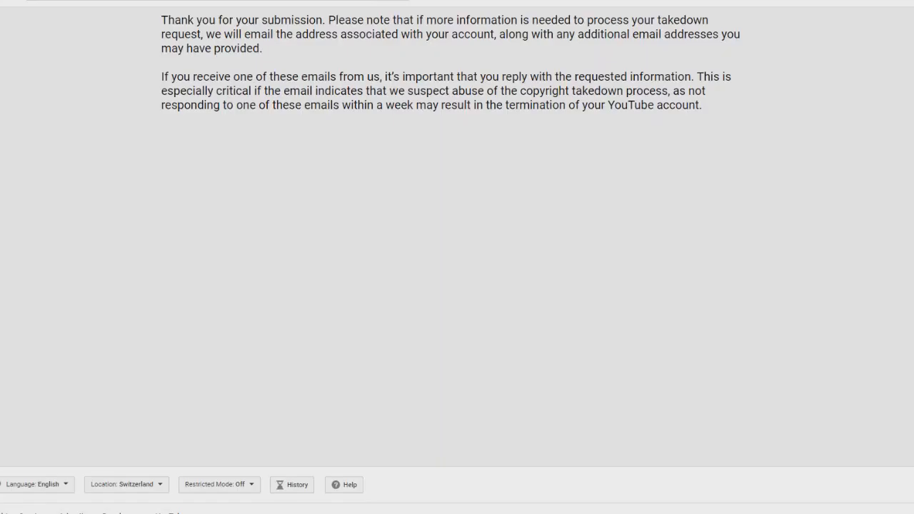
mouse_move(316, 294)
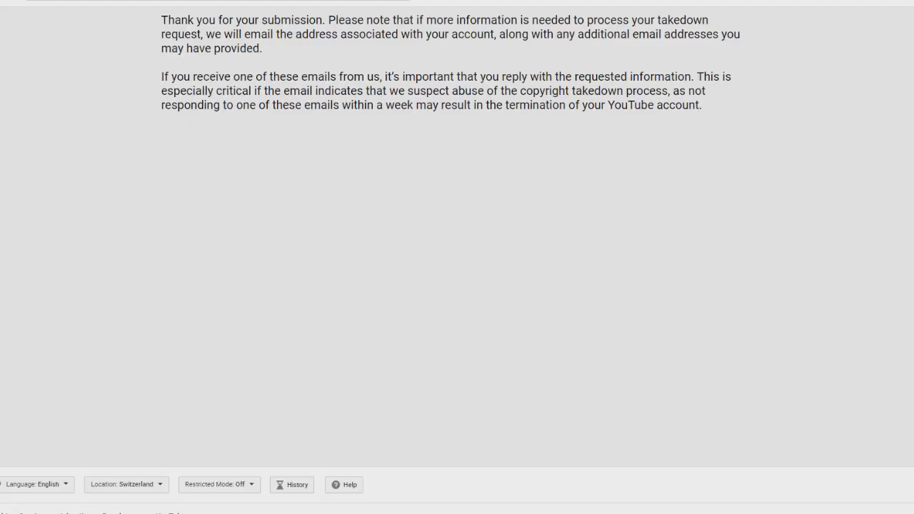
mouse_move(649, 217)
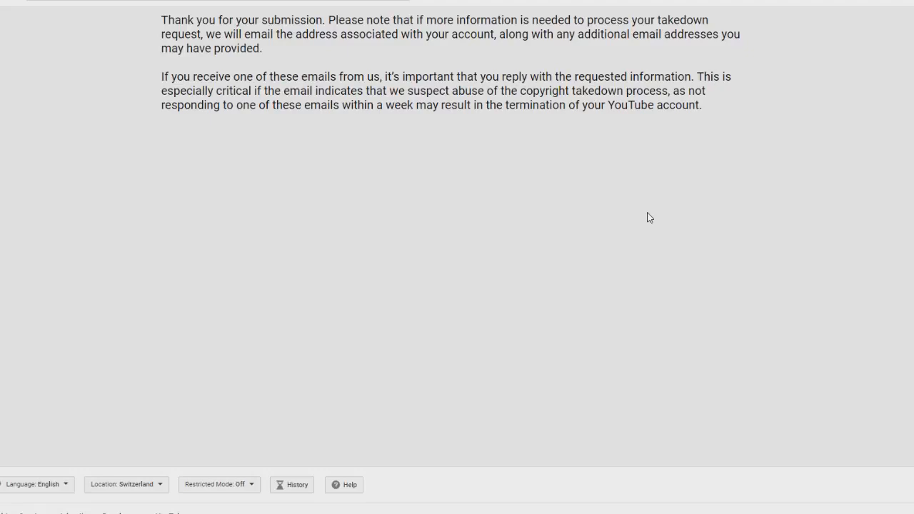
mouse_move(297, 191)
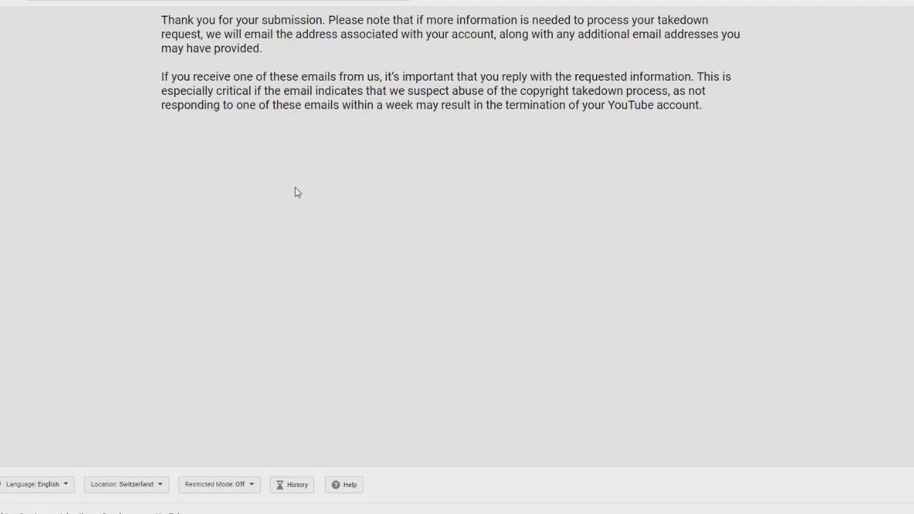
mouse_move(581, 183)
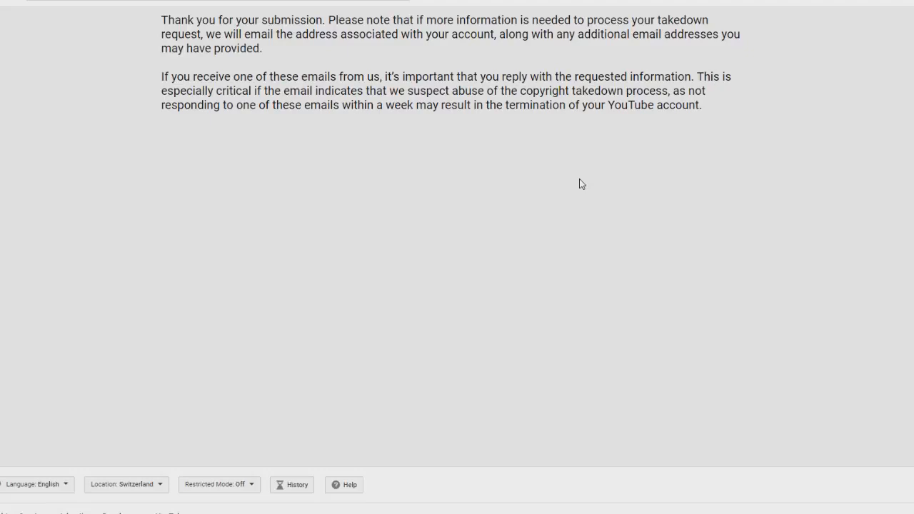
mouse_move(576, 187)
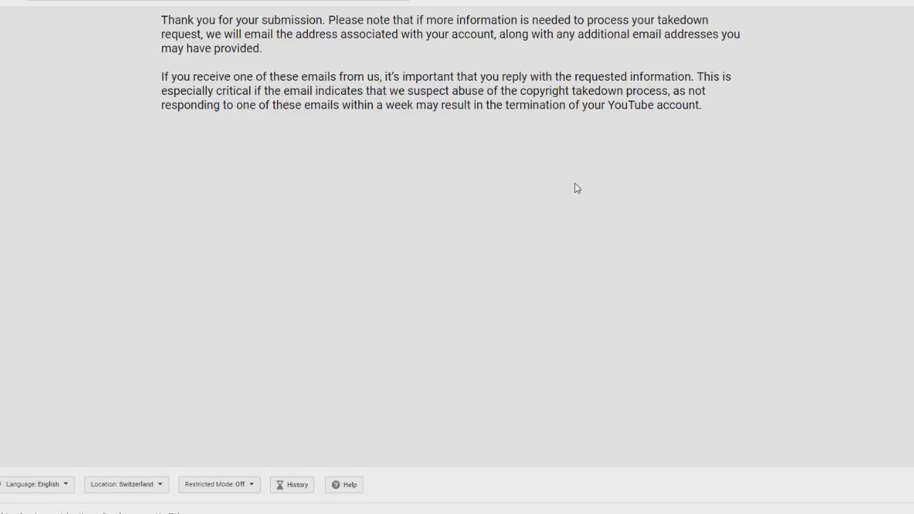
- Scroll back up the filled takedown form with the infringing and original video URLs
scroll("up", 3)
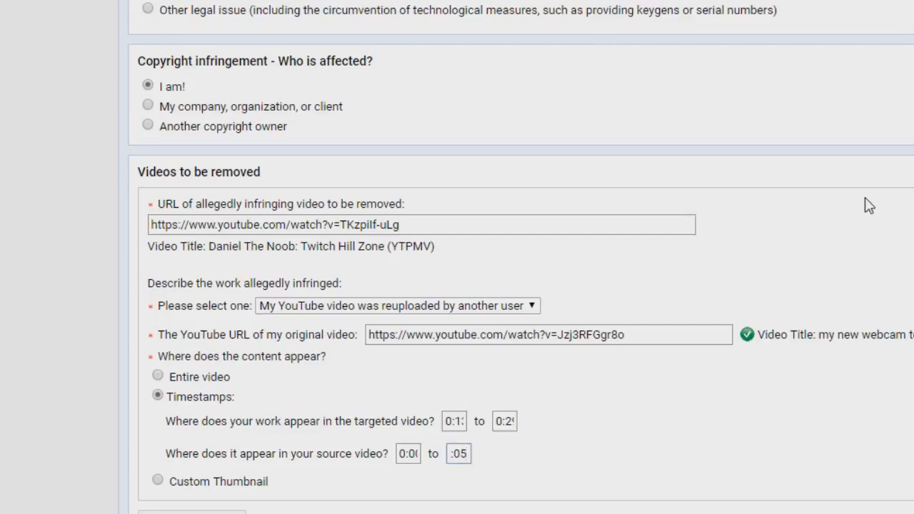